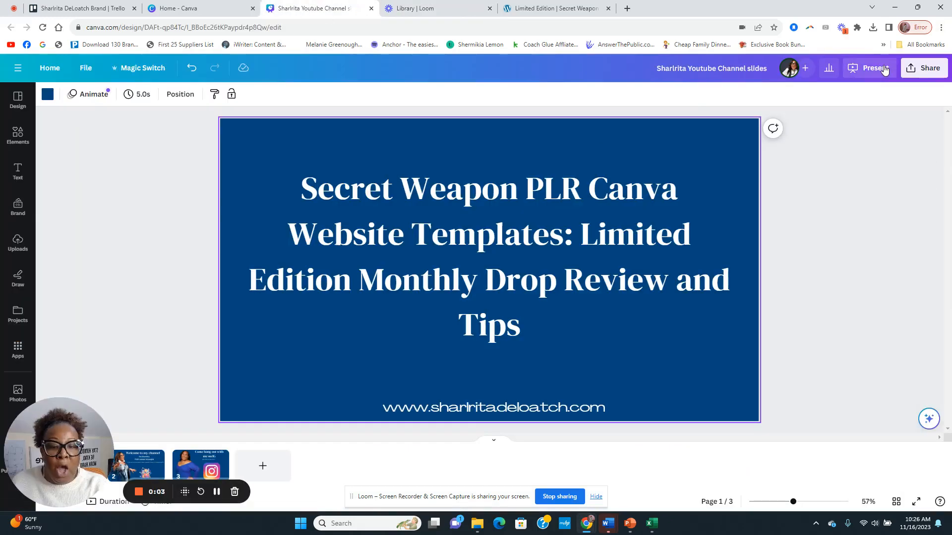
Present the YouTube channel deck full screen and advance to the 'Welcome to my channel' slide.
click(869, 67)
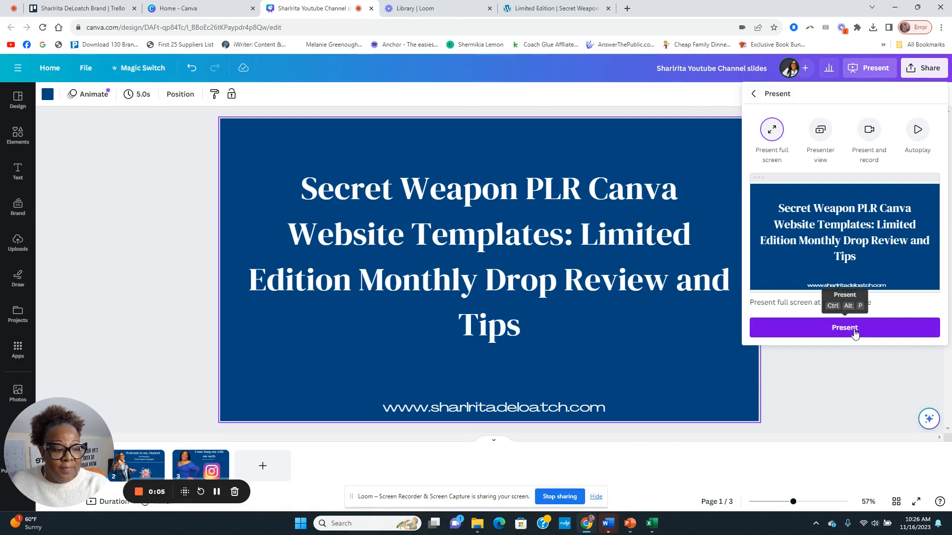
click(845, 327)
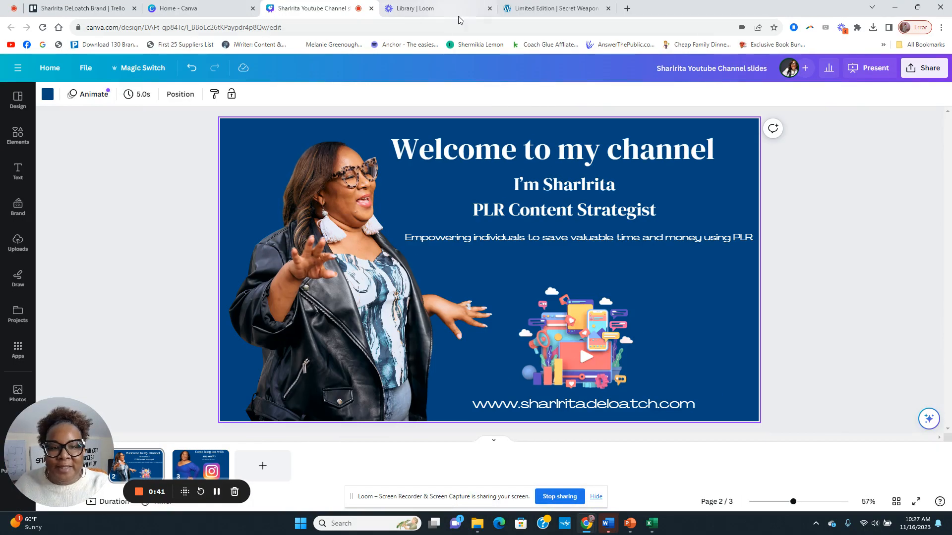
Show the Limited Edition Drop page scrolled to its six Canva website template thumbnails.
click(557, 8)
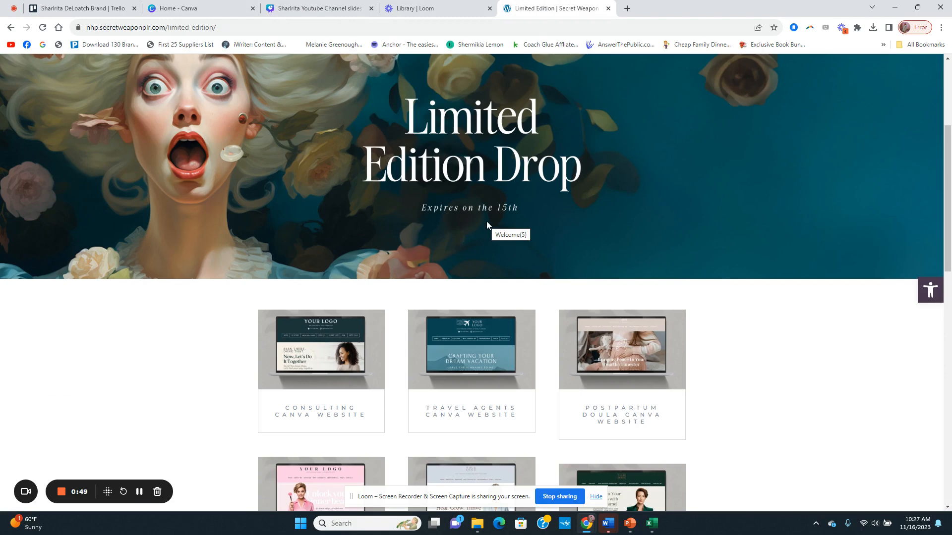
scroll(down, 3)
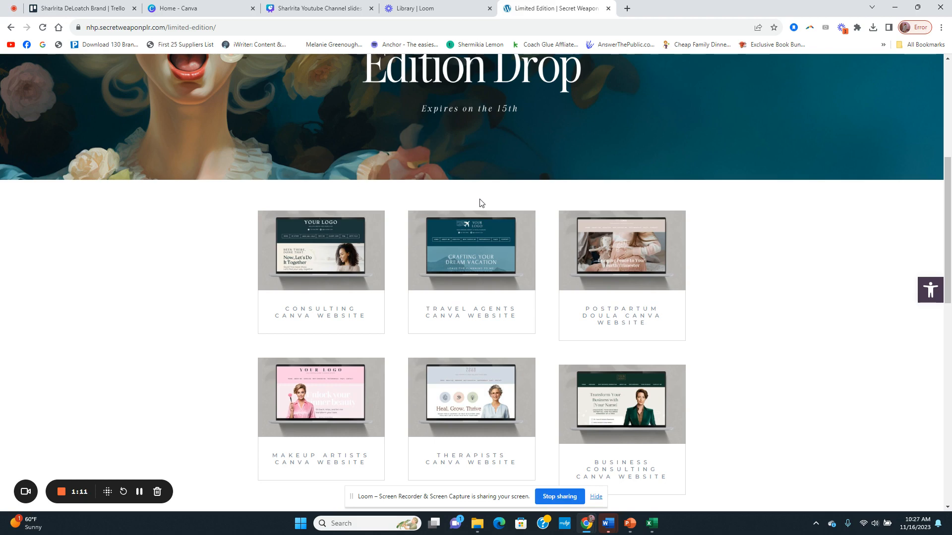
scroll(down, 3)
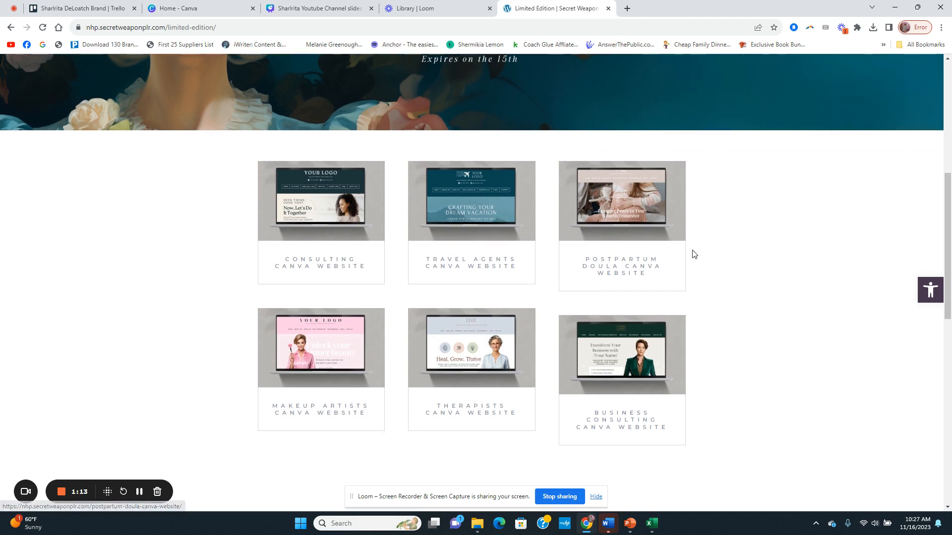
mouse_move(752, 256)
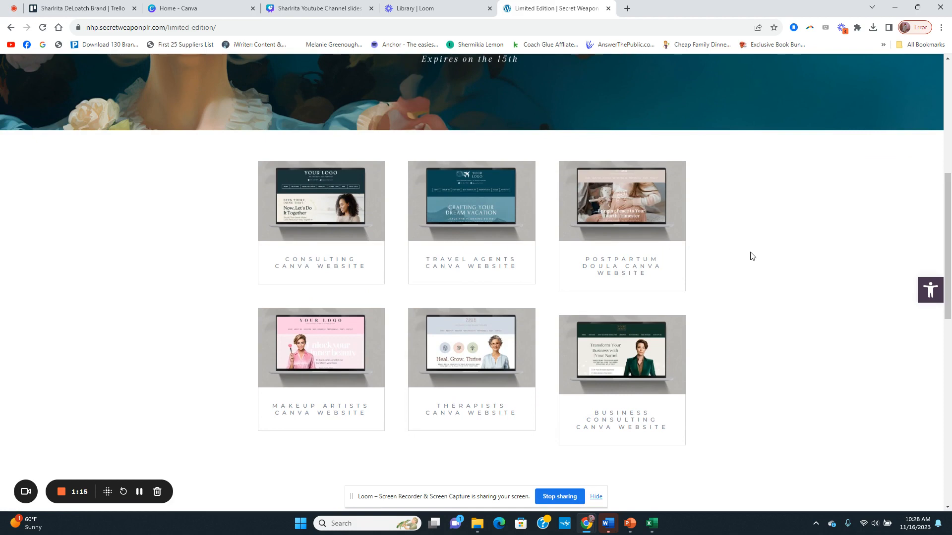
mouse_move(745, 259)
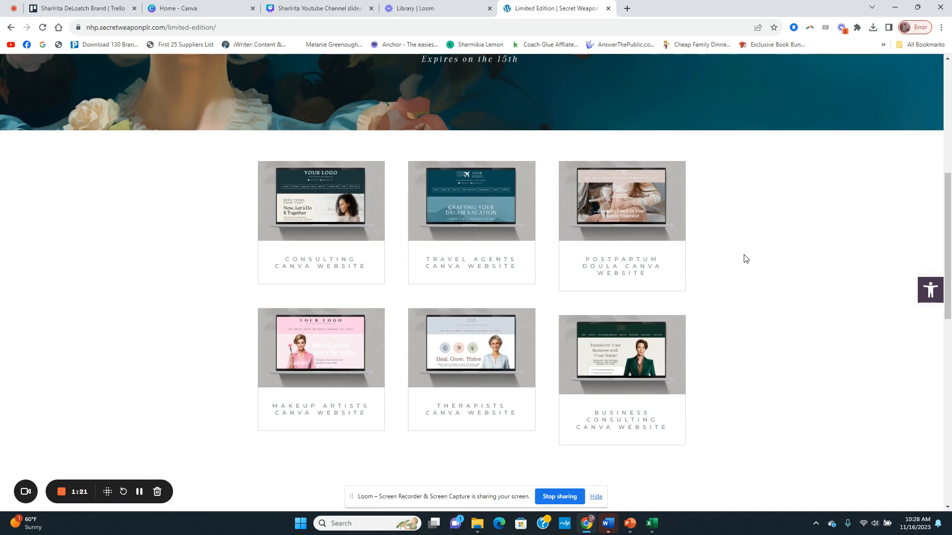
scroll(up, 3)
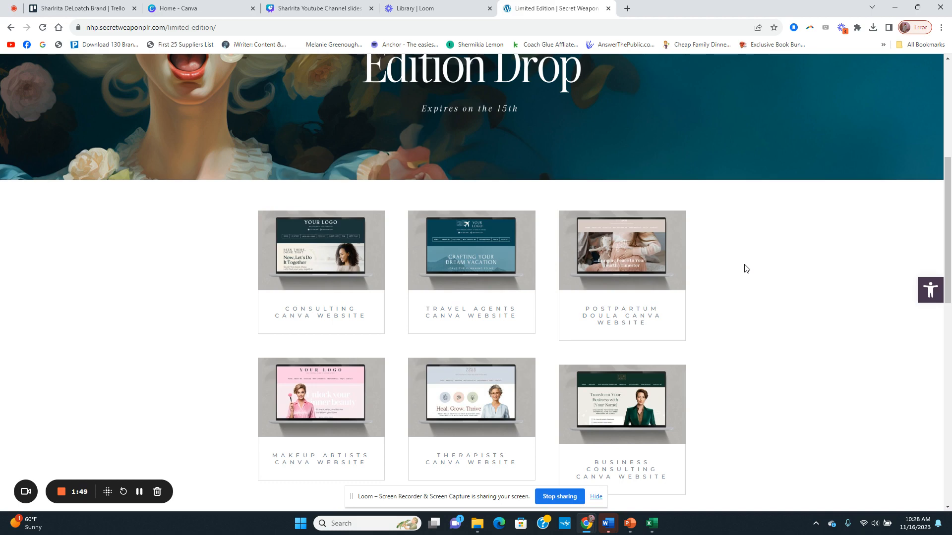
mouse_move(347, 395)
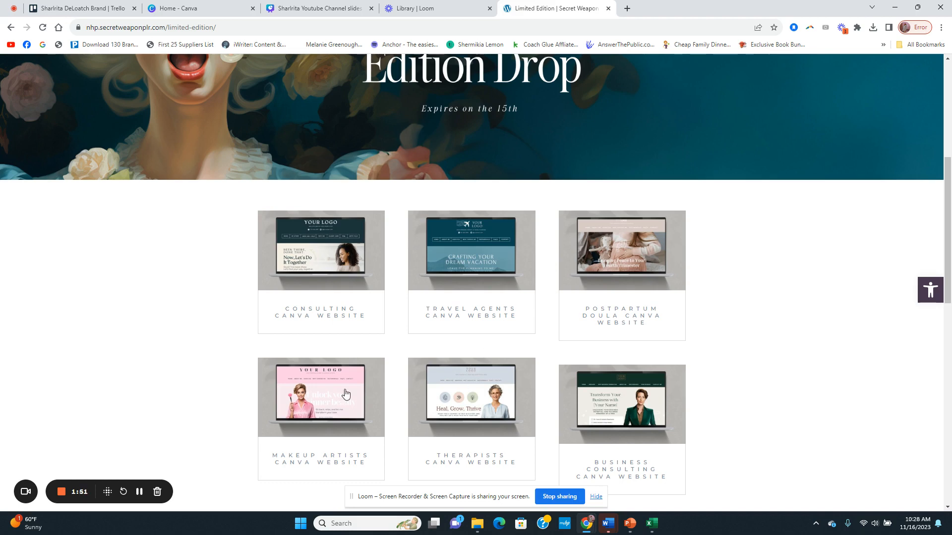
mouse_move(335, 325)
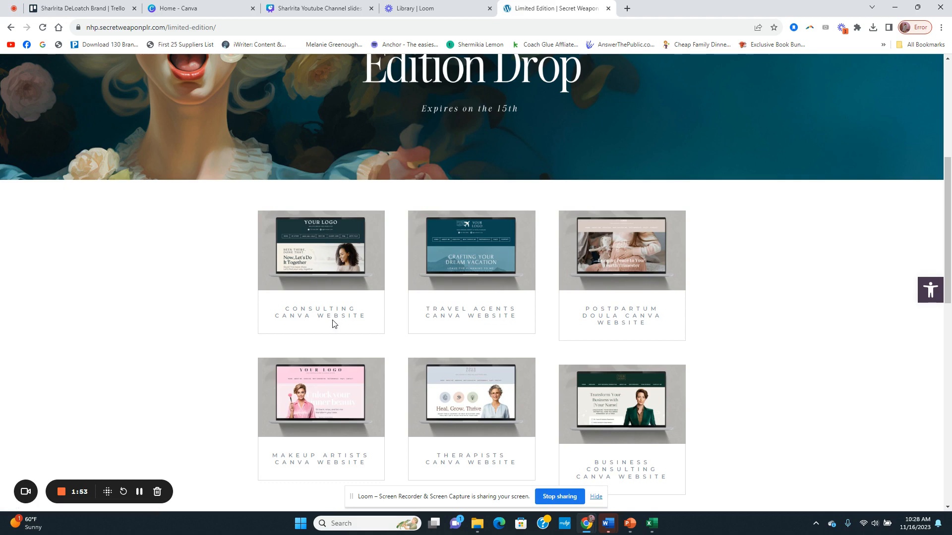
scroll(down, 3)
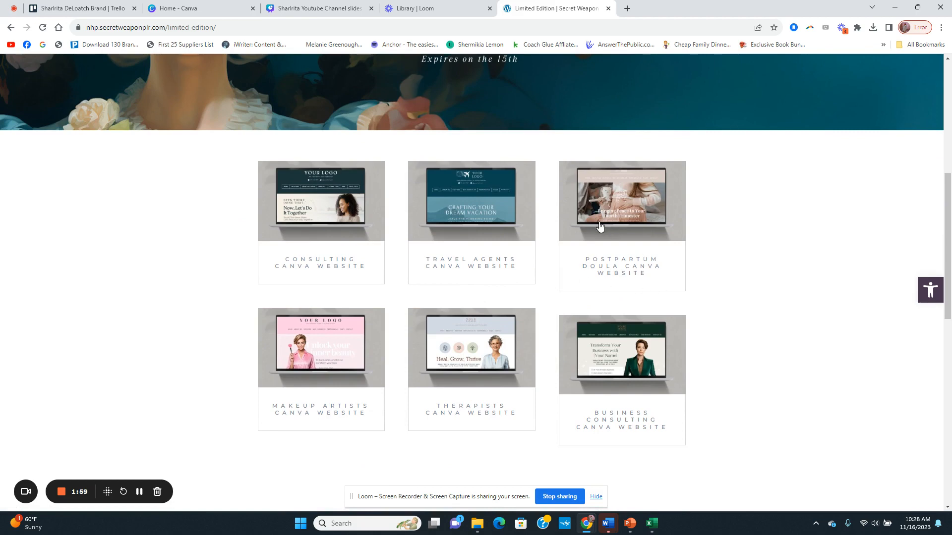
mouse_move(660, 291)
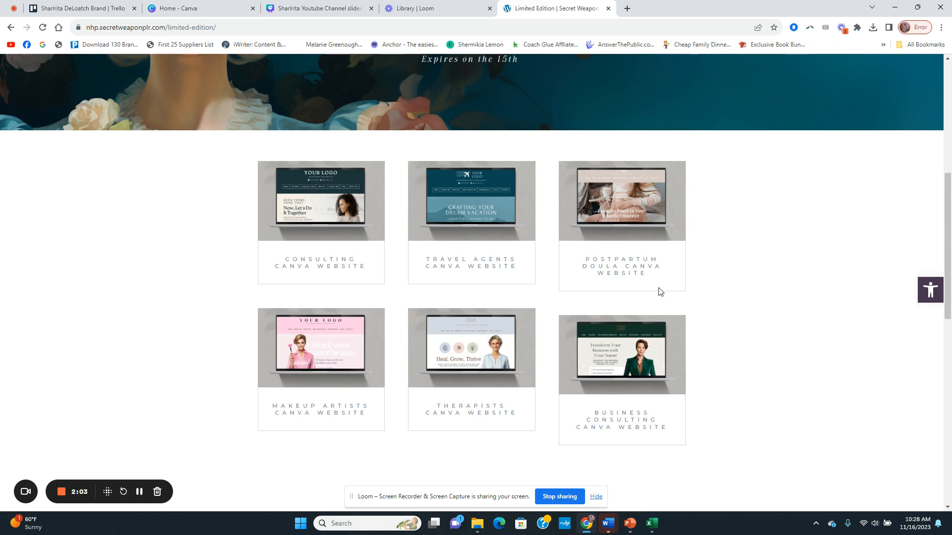
mouse_move(709, 284)
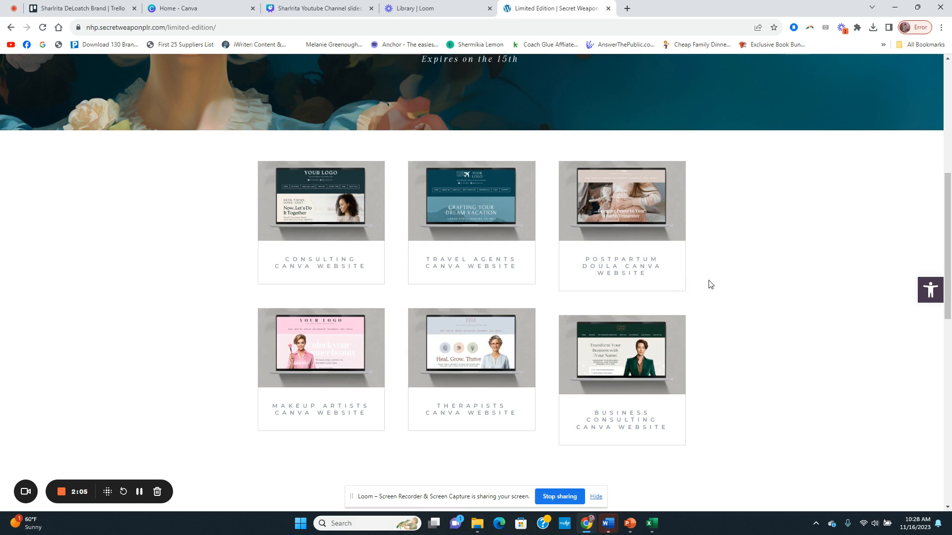
mouse_move(716, 280)
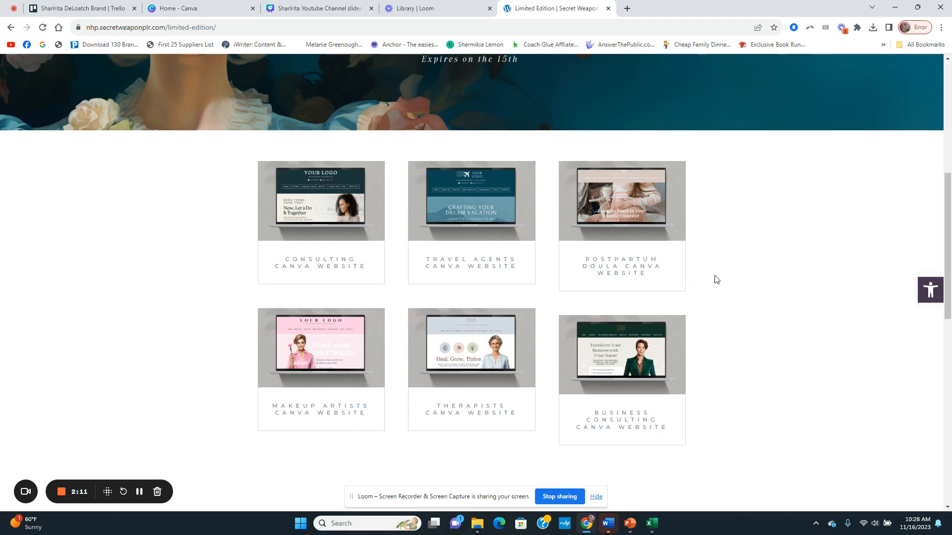
mouse_move(312, 450)
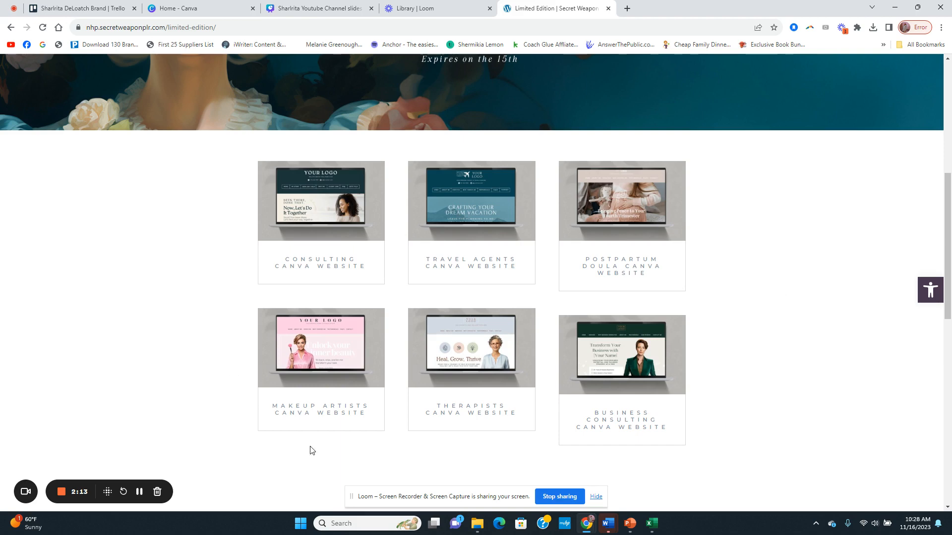
mouse_move(511, 432)
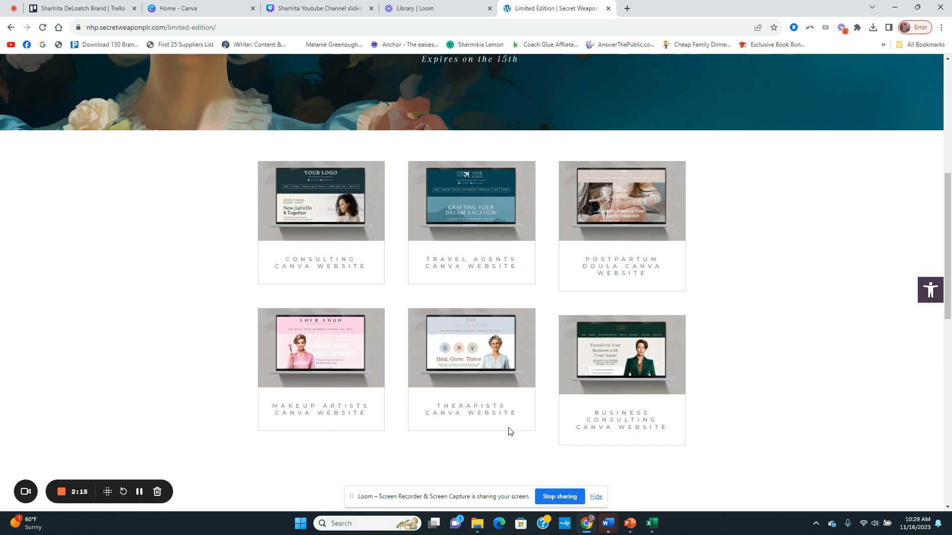
mouse_move(689, 438)
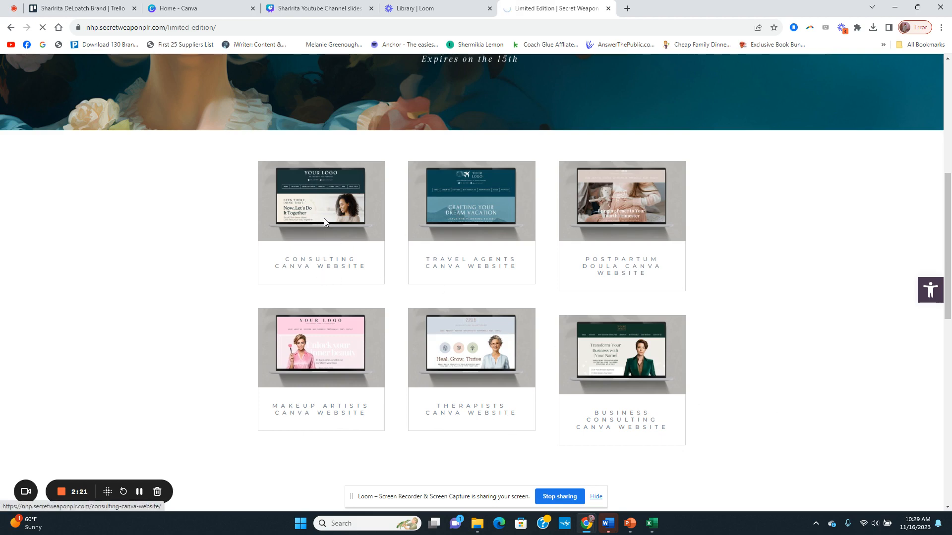
Open the Consulting Canva Website template and make a new editable design from it.
click(322, 200)
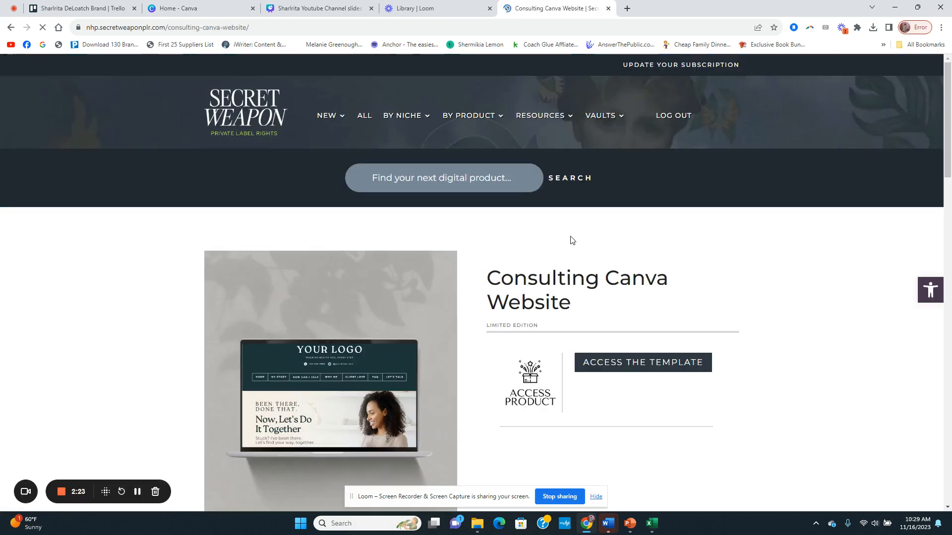
click(643, 363)
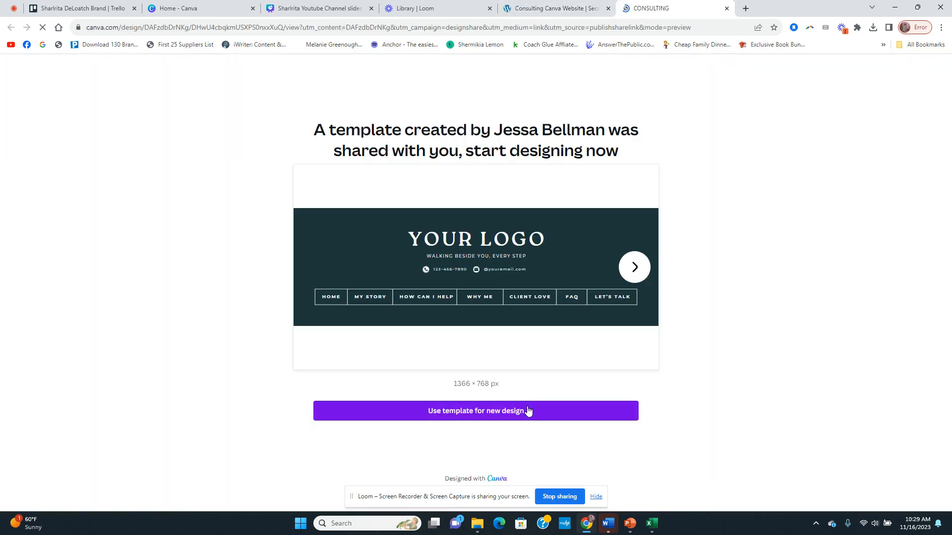
click(476, 410)
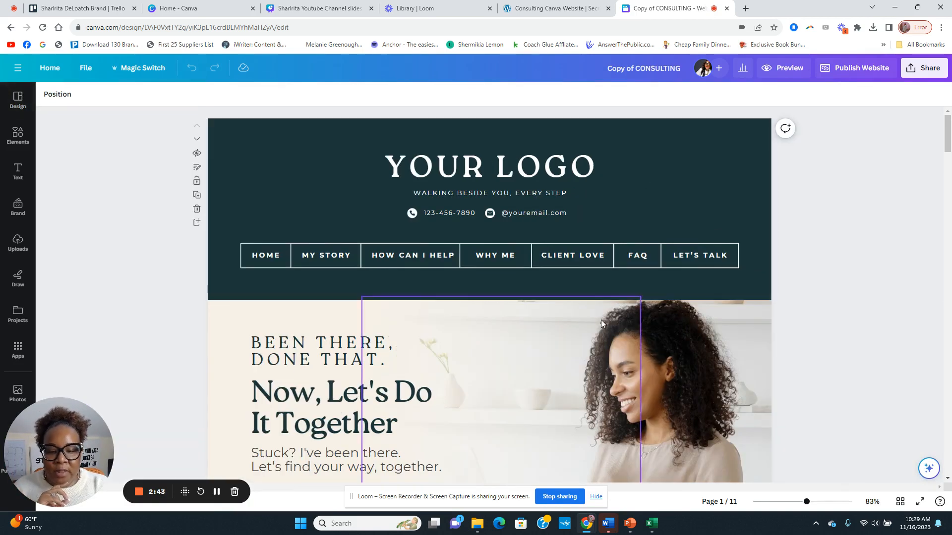
double_click(545, 166)
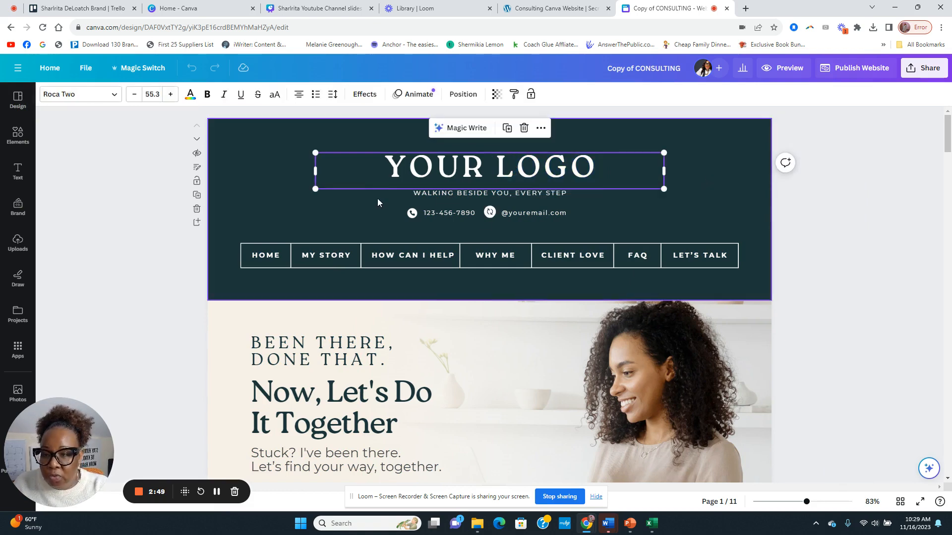
scroll(down, 3)
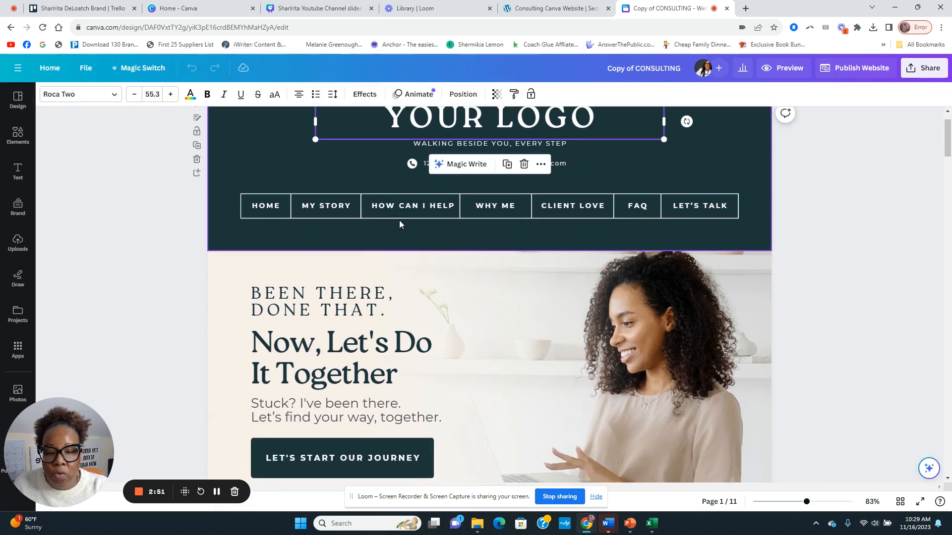
mouse_move(407, 238)
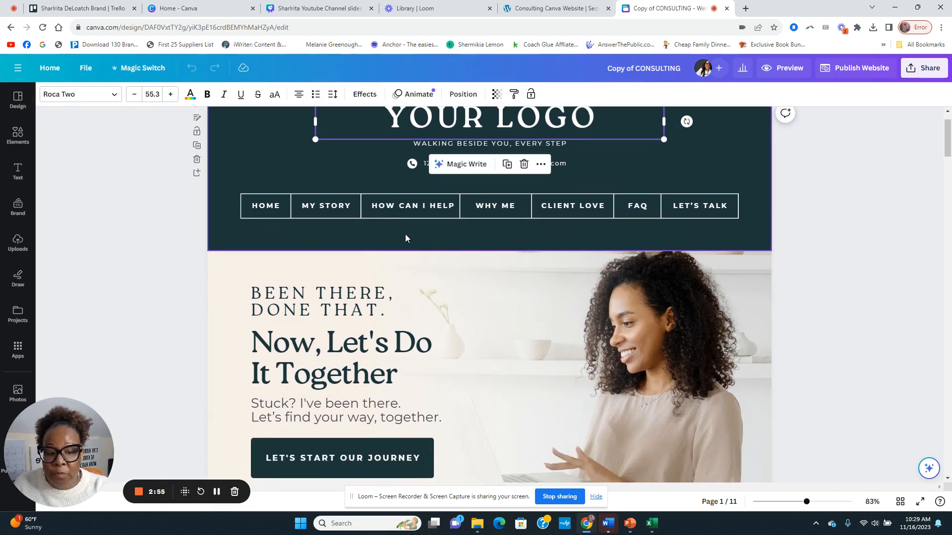
click(593, 396)
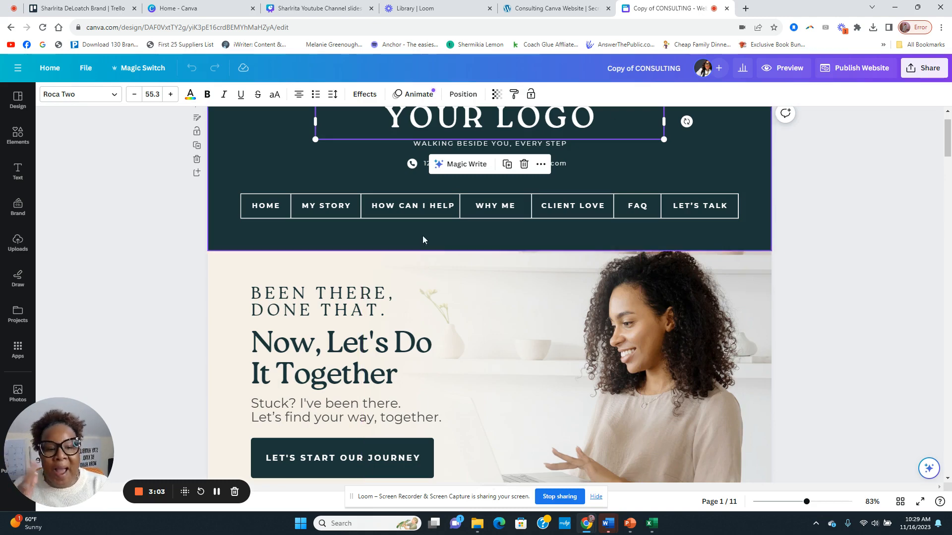
click(648, 372)
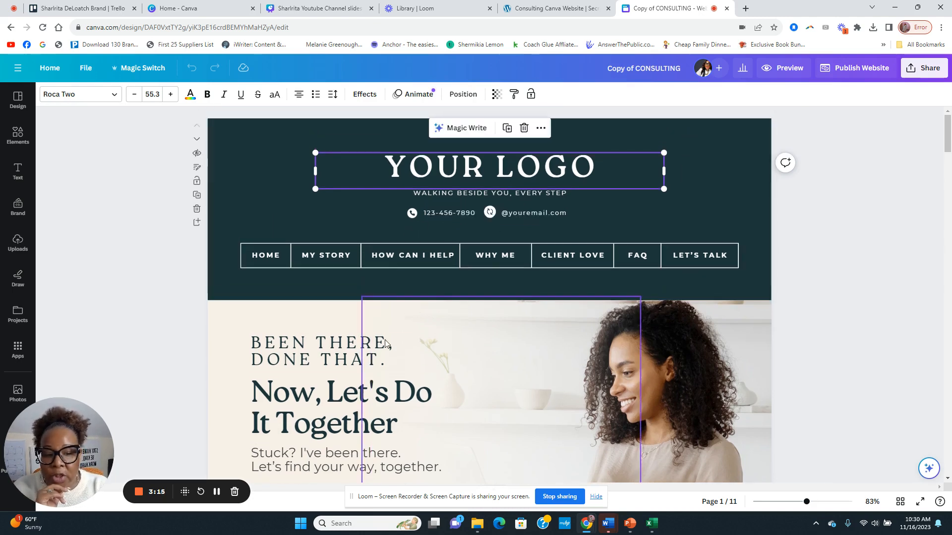
Browse down the Consulting copy to the booking page and select the BOOK NOW label.
scroll(down, 3)
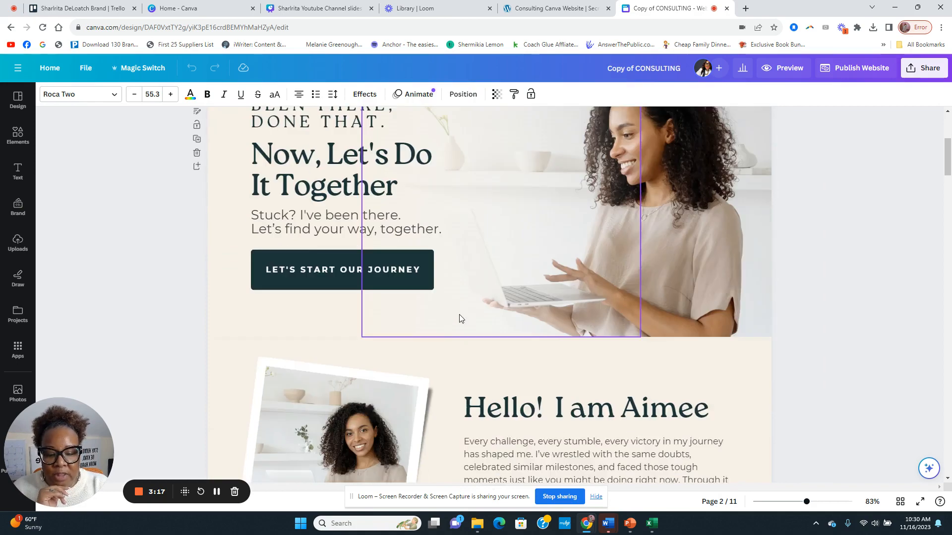
scroll(down, 3)
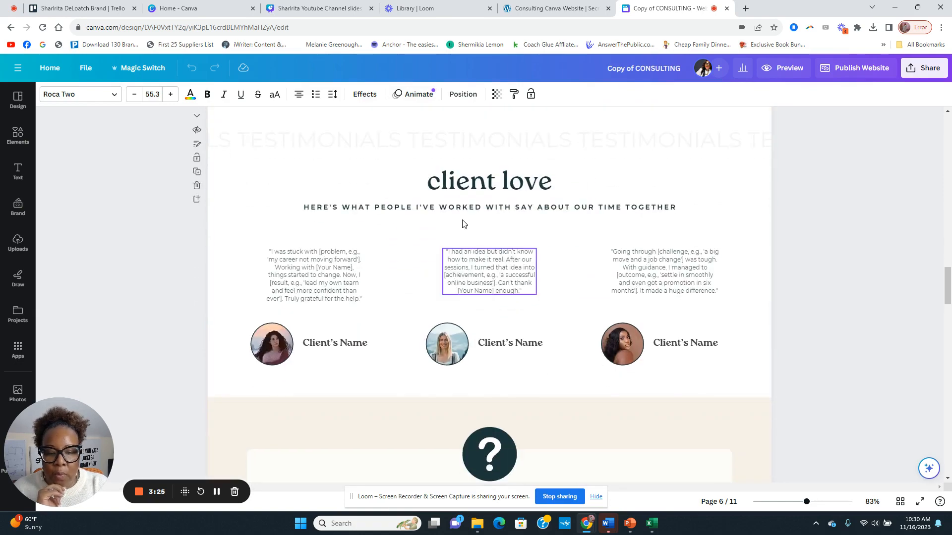
scroll(down, 3)
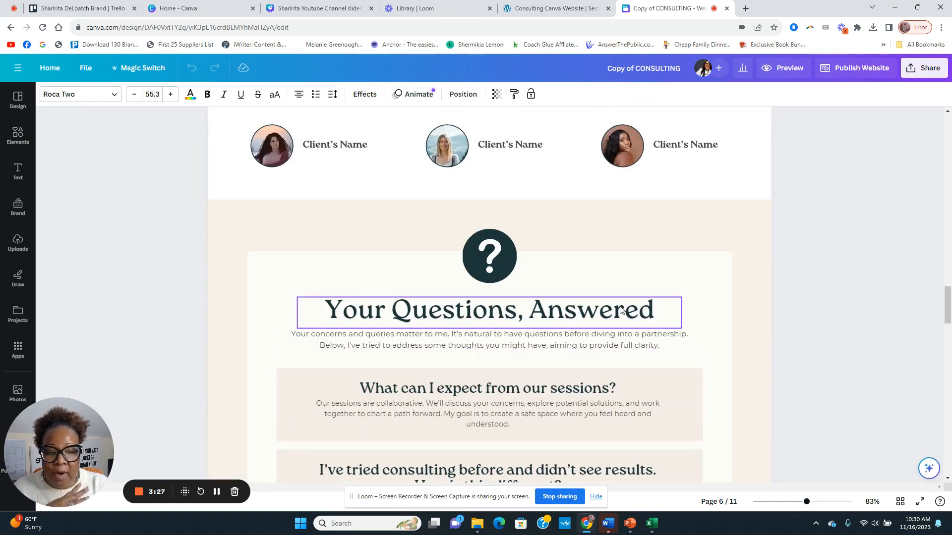
scroll(down, 3)
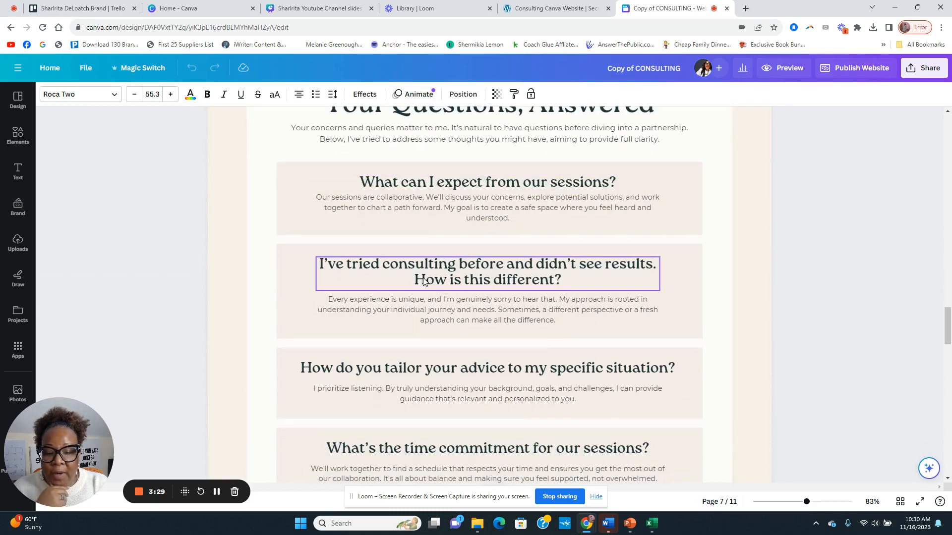
scroll(down, 3)
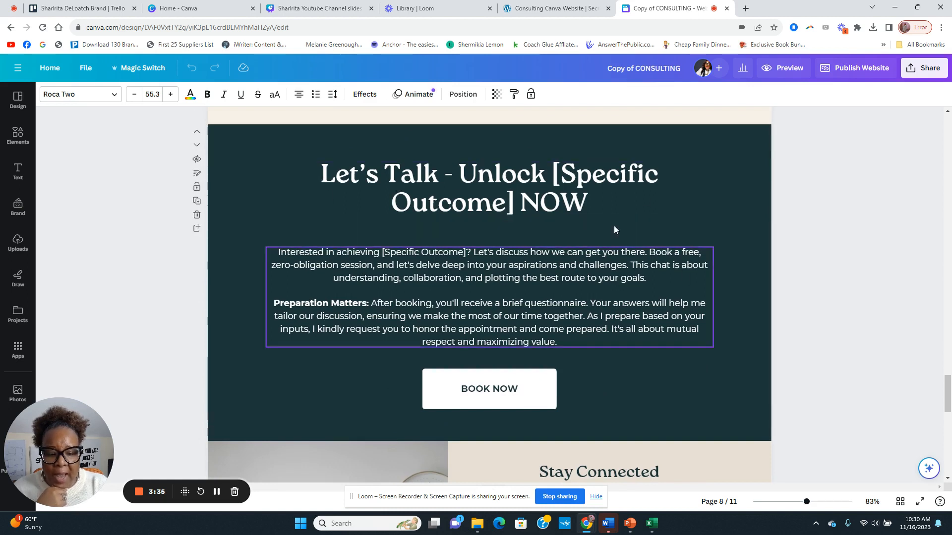
click(490, 389)
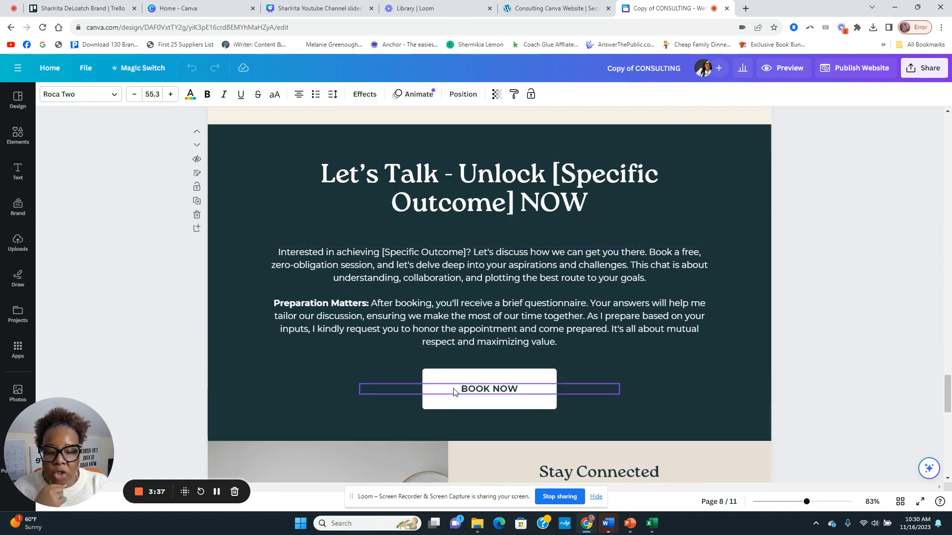
click(490, 388)
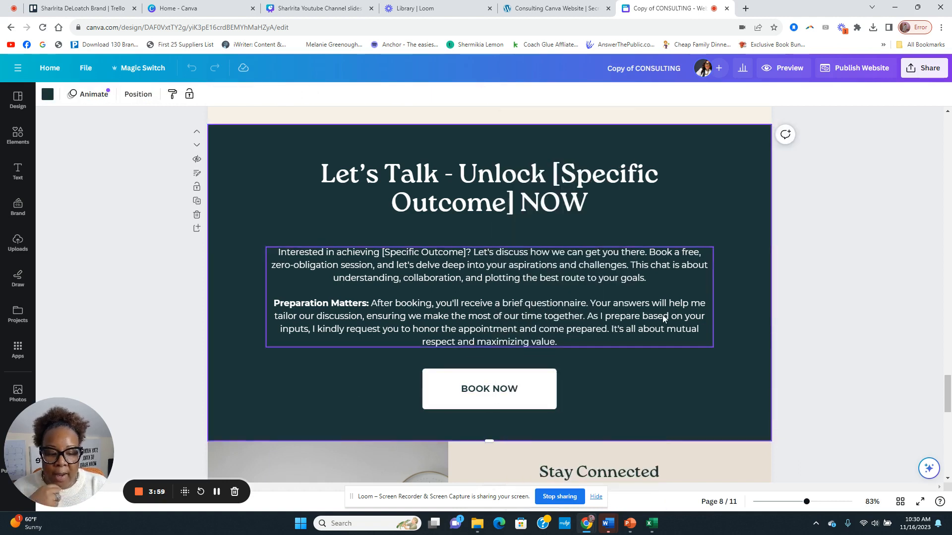
Review the resources section's Articles link placeholder, then return to the Consulting product page.
scroll(down, 3)
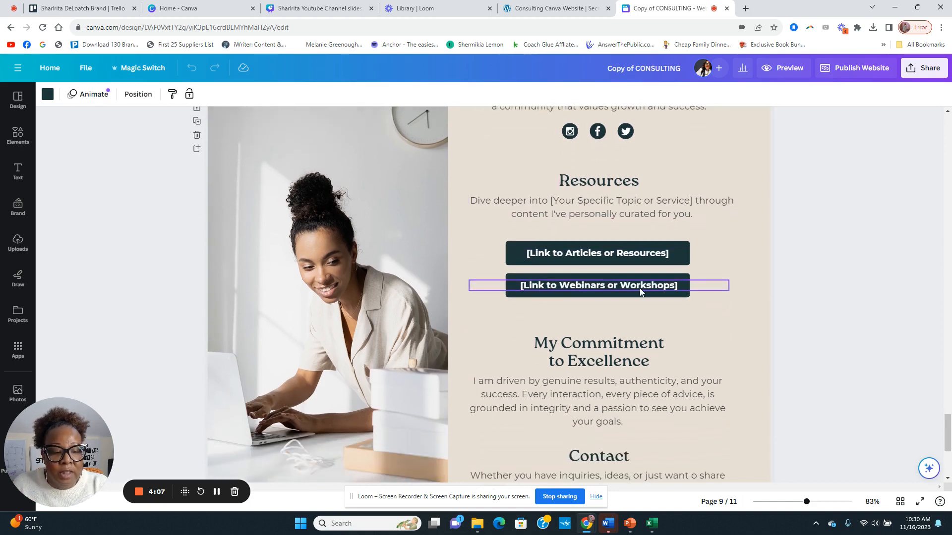
click(597, 254)
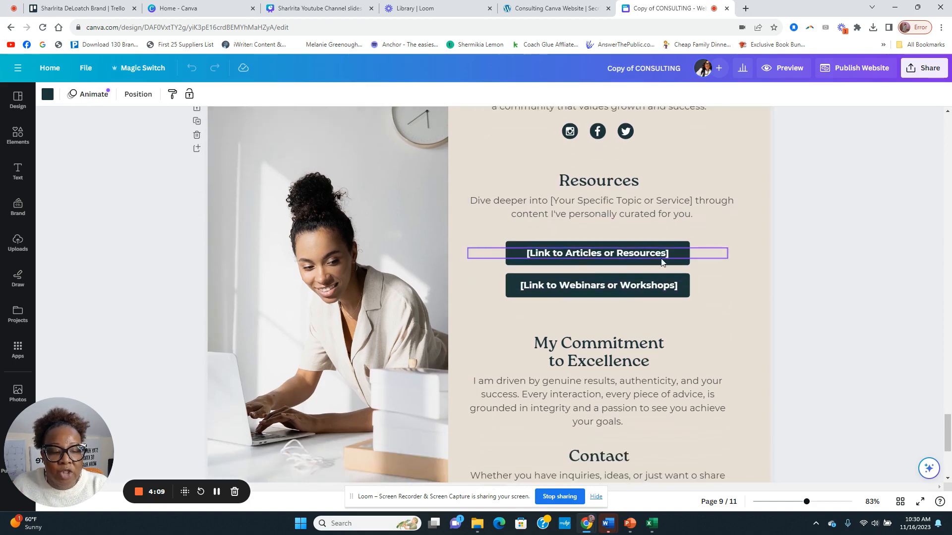
scroll(down, 3)
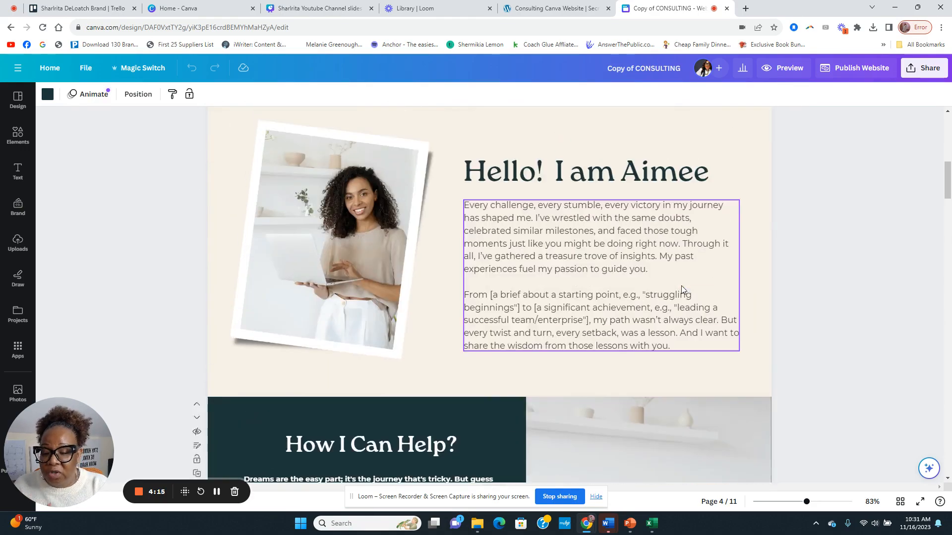
click(554, 8)
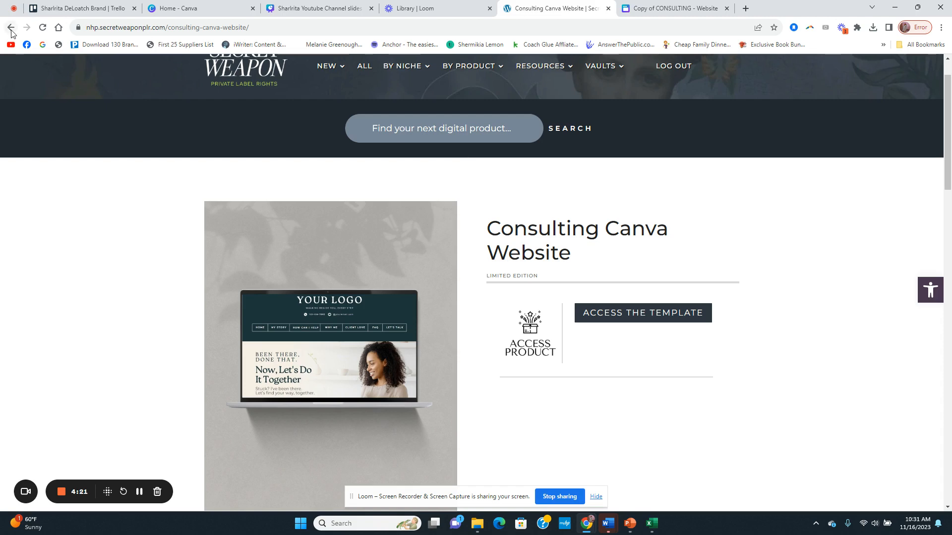
Go back to the collection and access the Therapists Canva Website template in Canva.
click(11, 27)
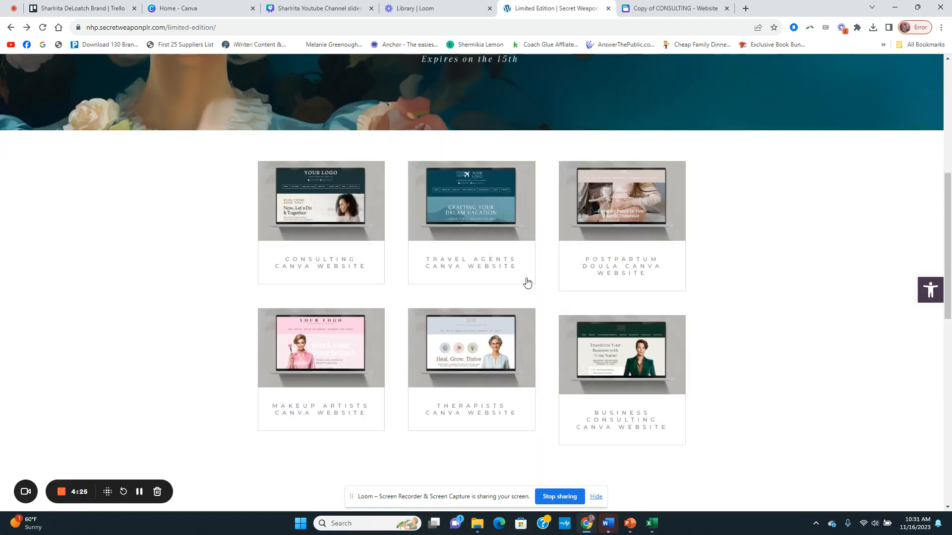
mouse_move(370, 363)
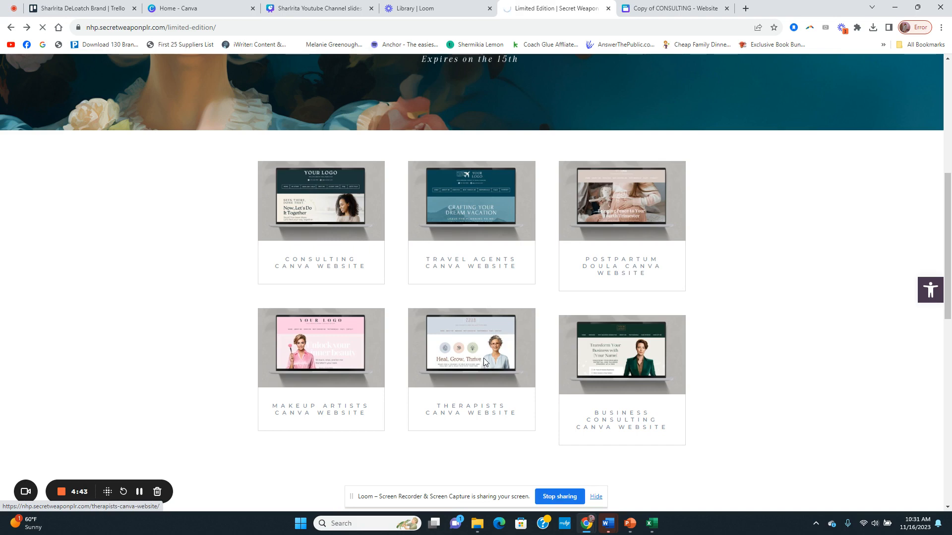
click(472, 348)
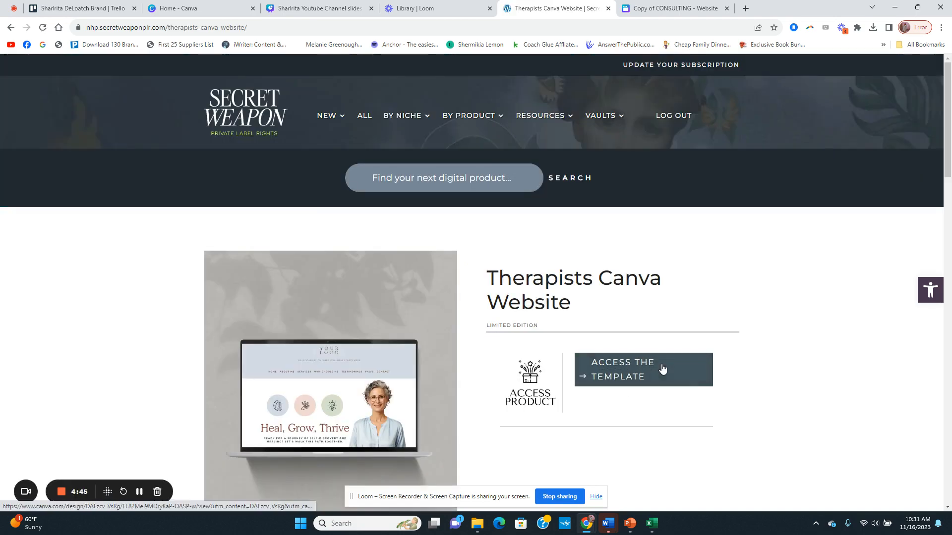
click(644, 369)
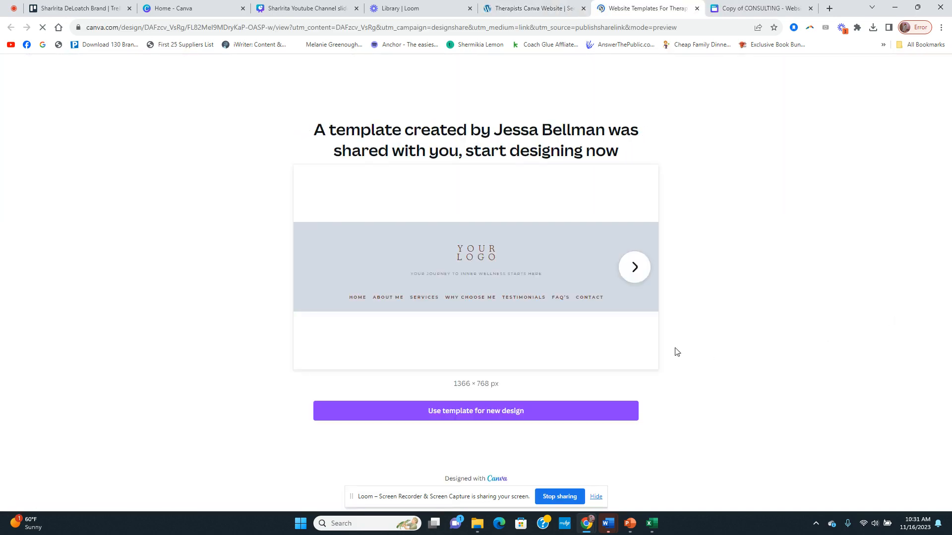
Create a new editable design from the shared Therapists website template.
click(476, 411)
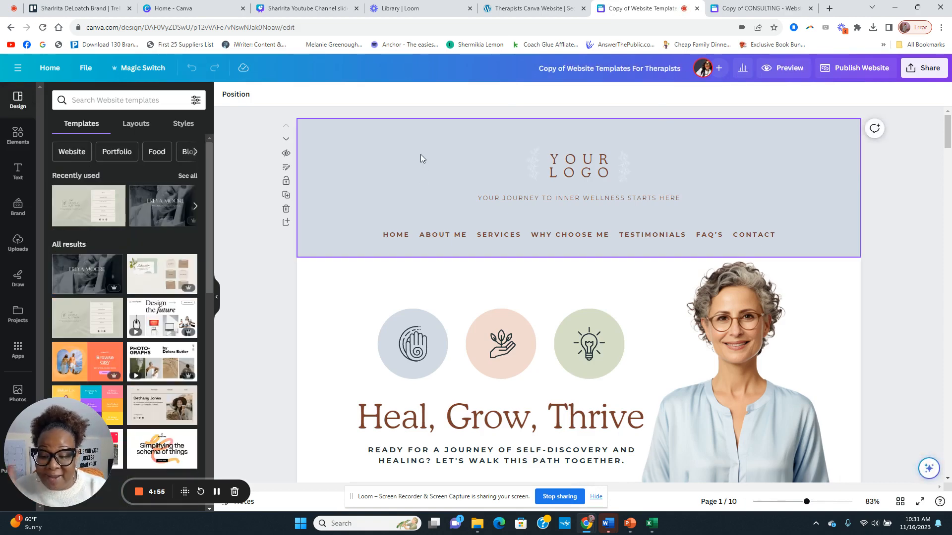
mouse_move(450, 181)
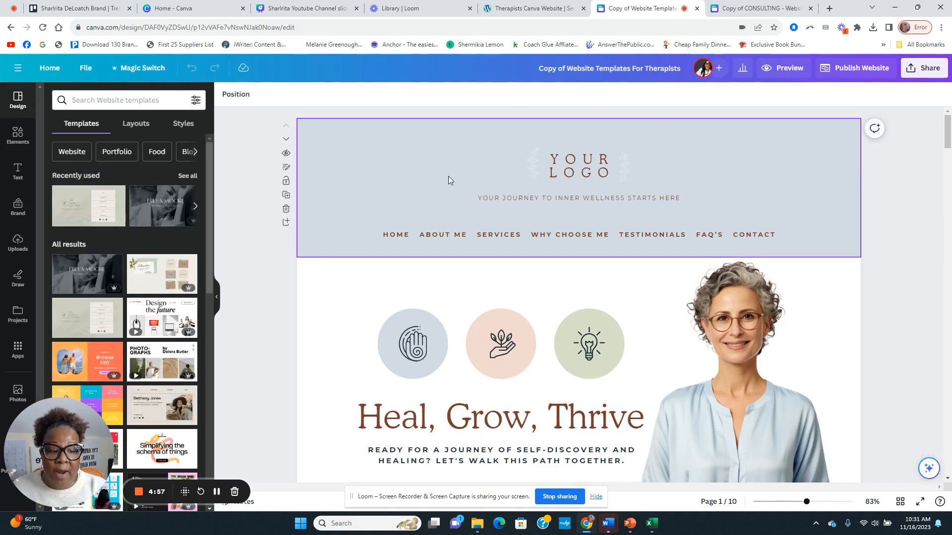
scroll(down, 3)
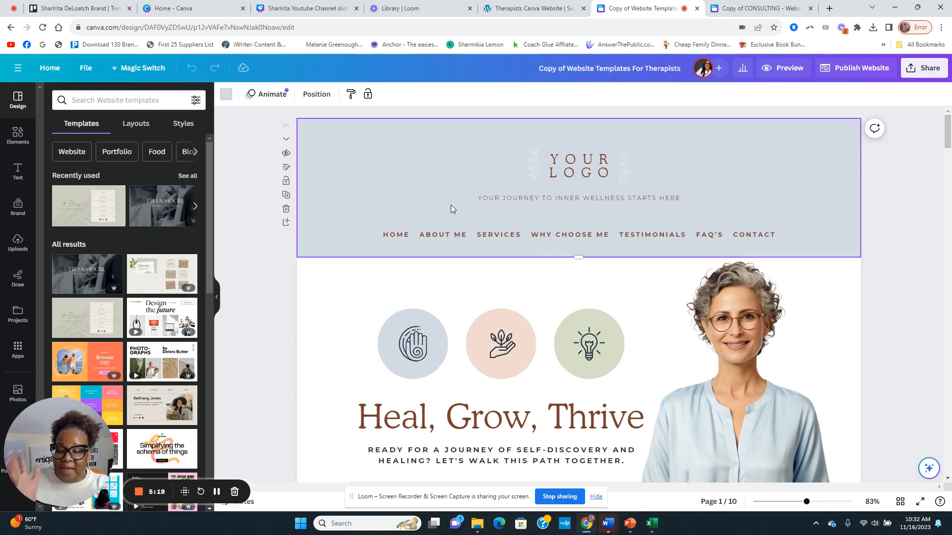
scroll(down, 3)
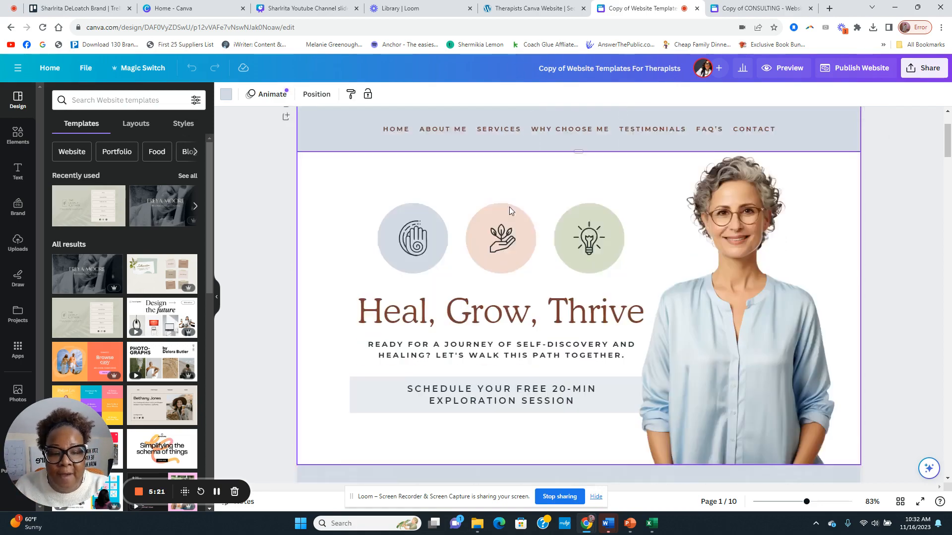
scroll(down, 3)
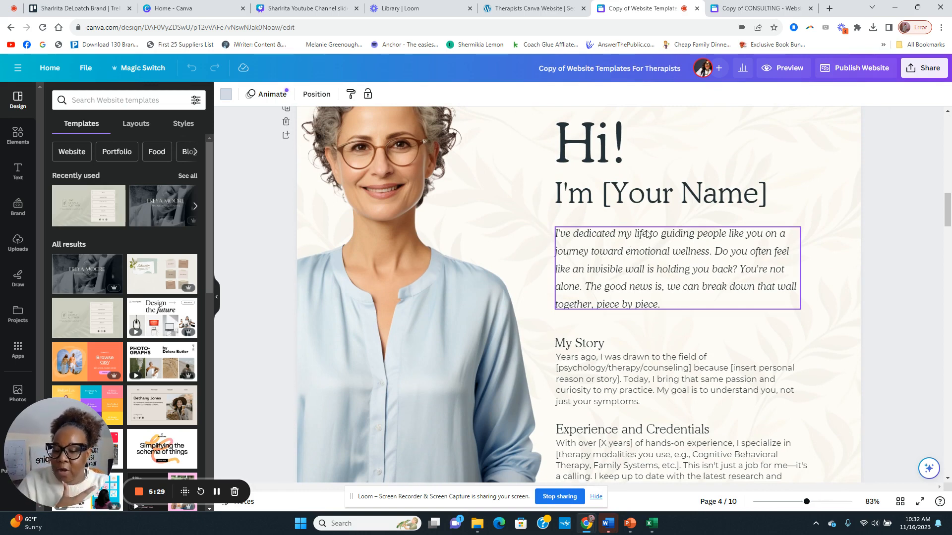
click(474, 262)
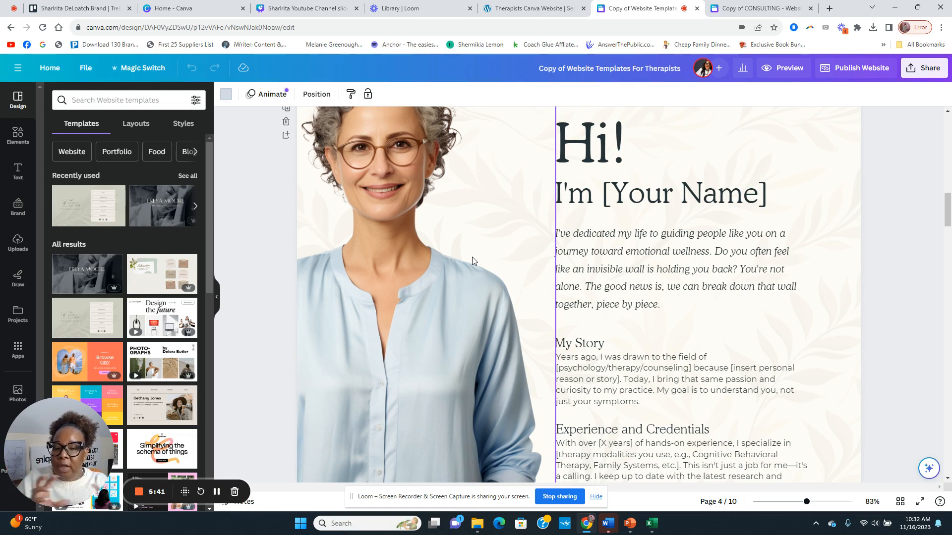
Browse the Therapists copy down to its footer mission quote, then return to the product page.
scroll(down, 3)
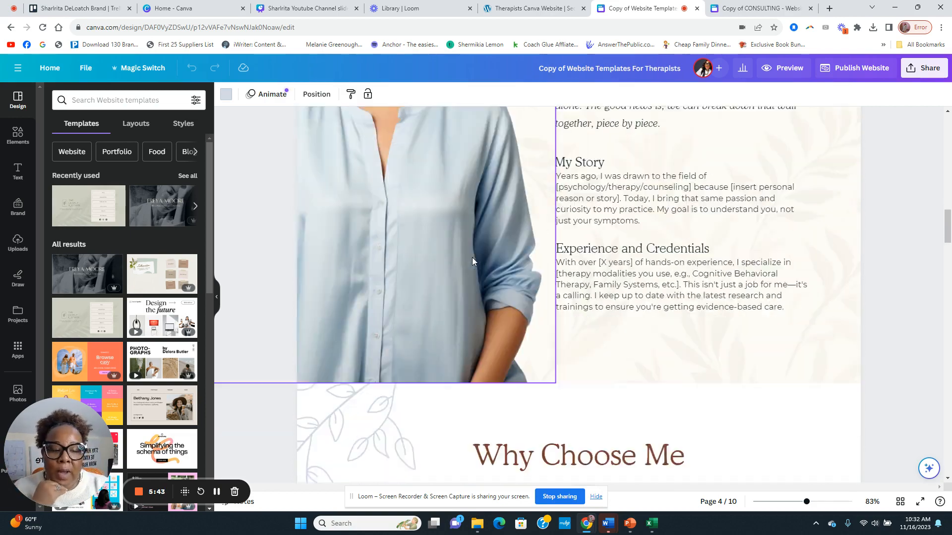
scroll(down, 3)
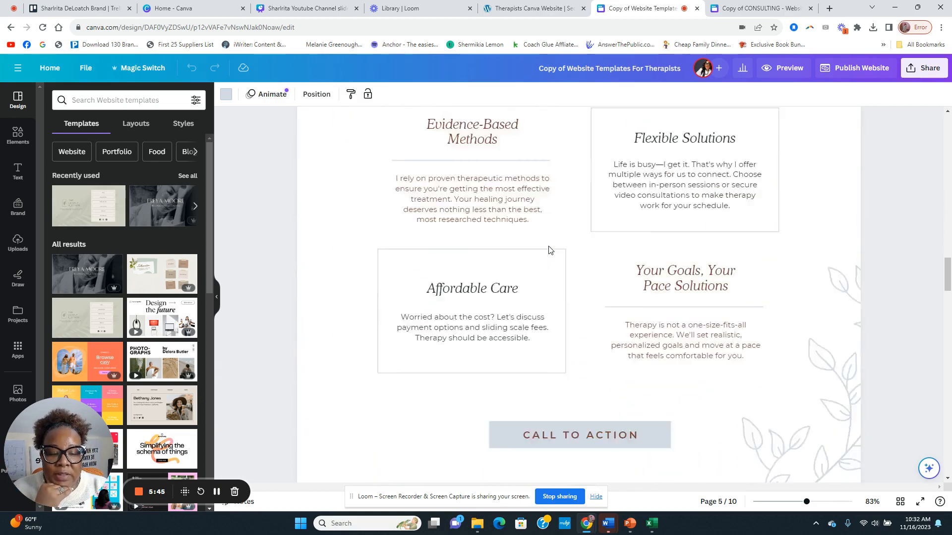
scroll(down, 3)
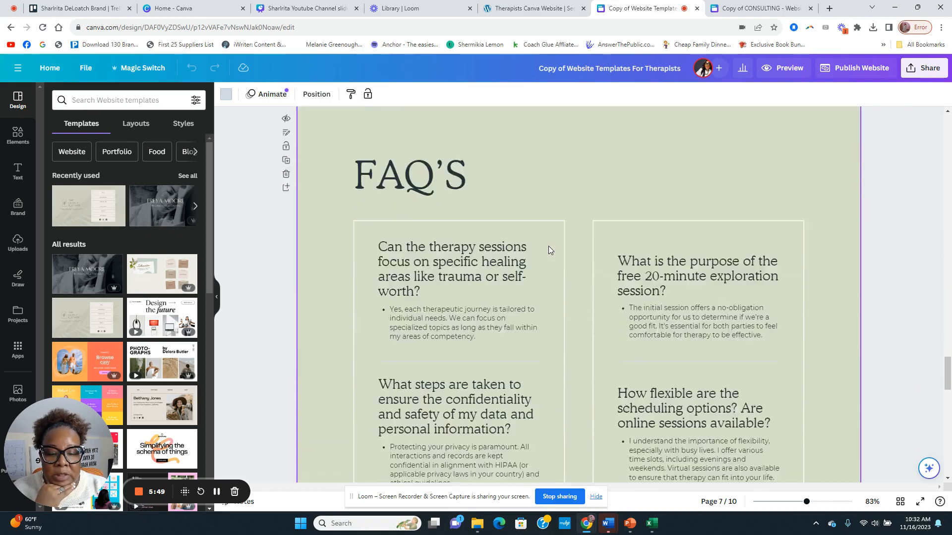
scroll(down, 3)
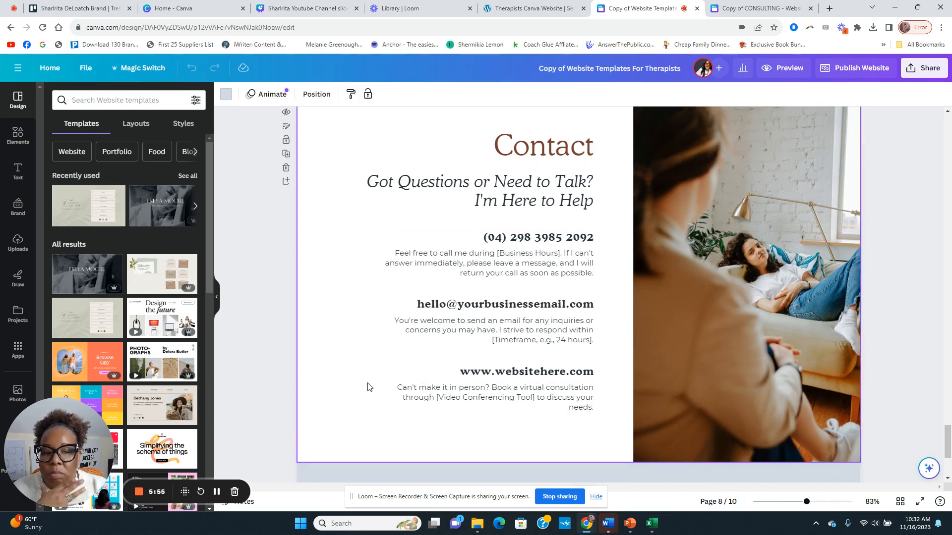
scroll(down, 3)
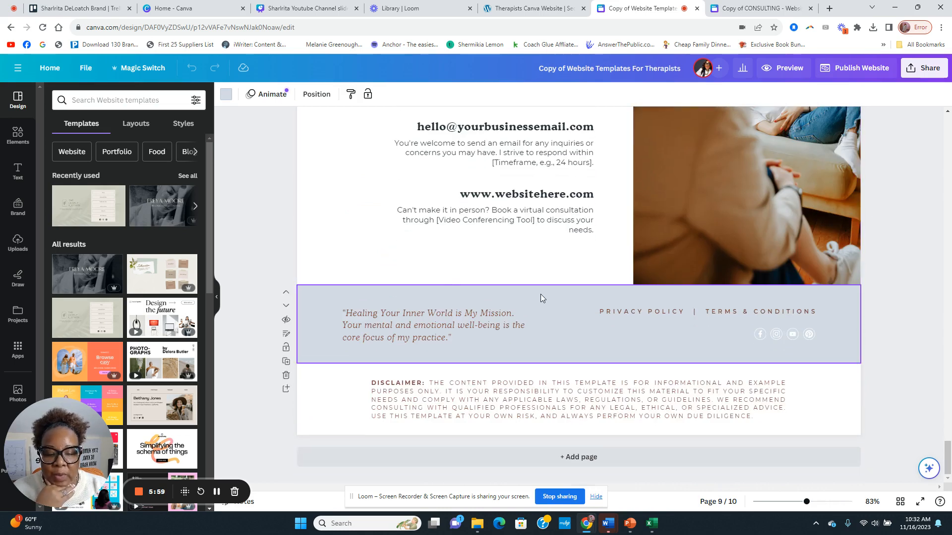
mouse_move(661, 325)
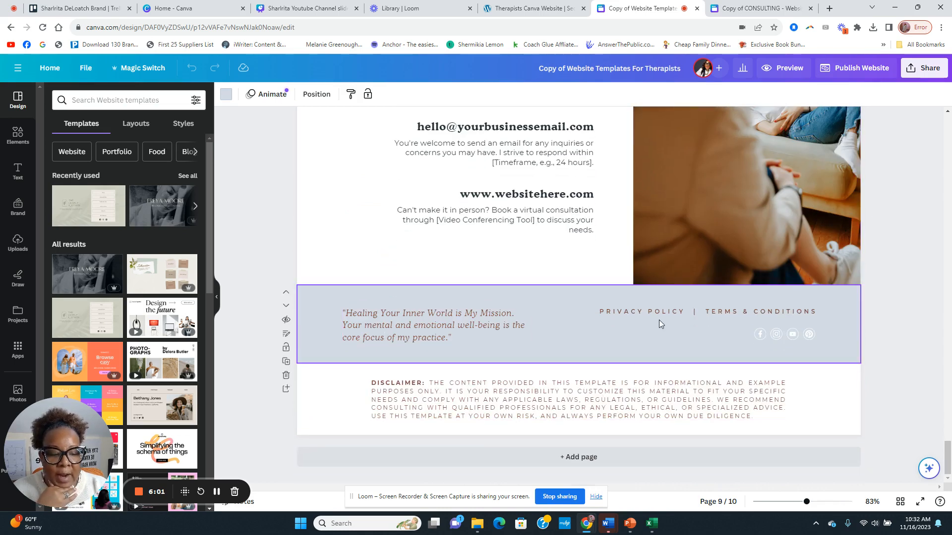
click(653, 311)
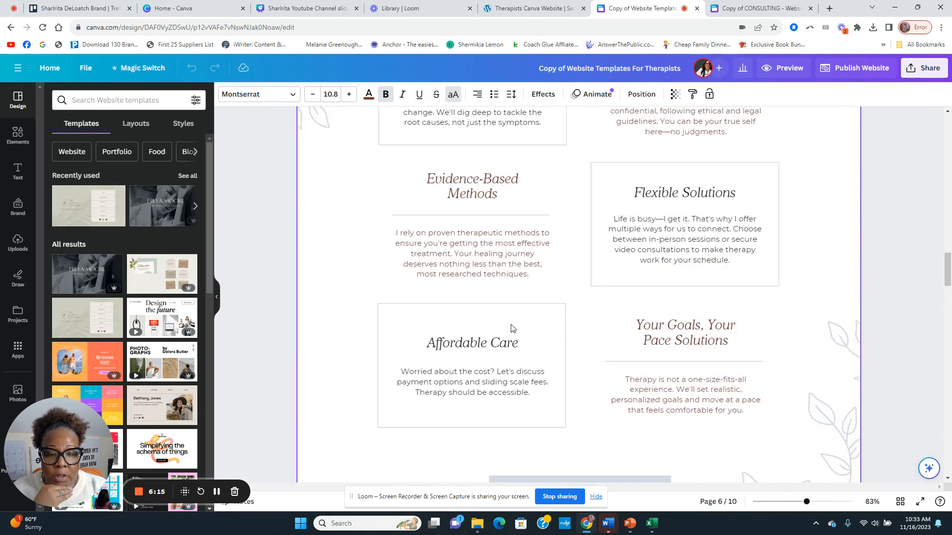
click(532, 8)
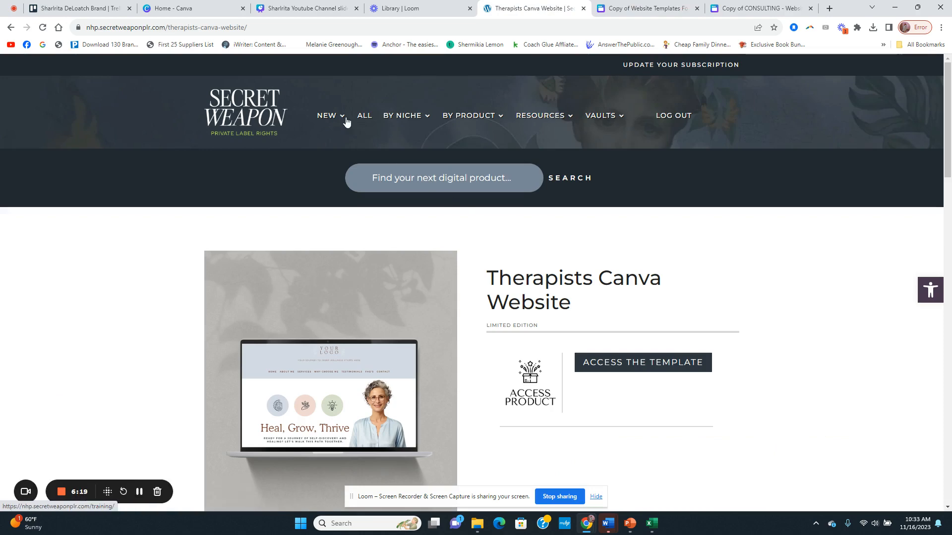
Reach the Limited Edition collection via the NEW menu and scroll to its template grid.
click(326, 115)
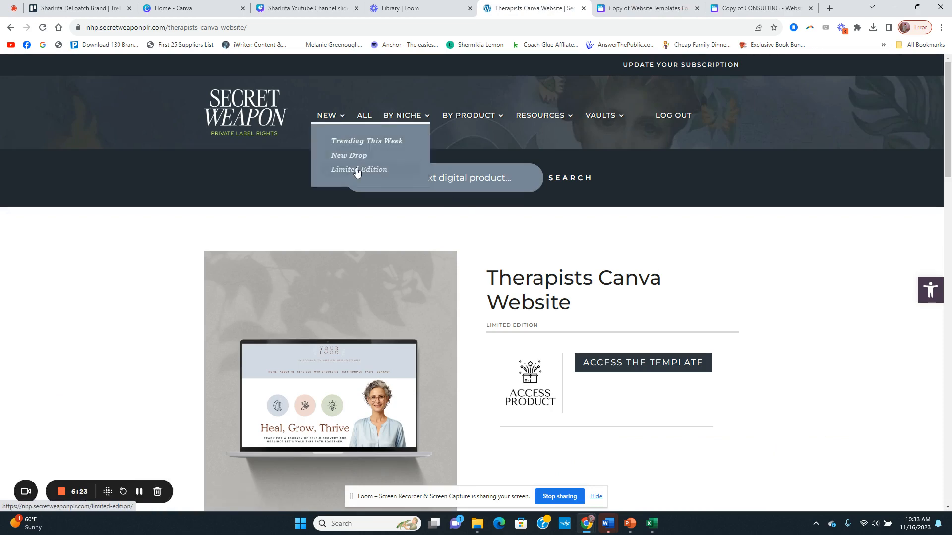
click(359, 168)
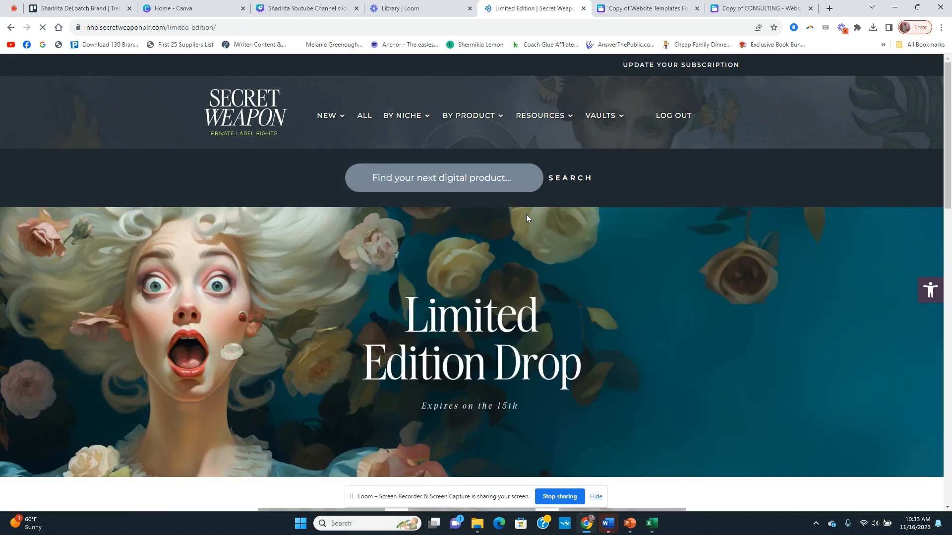
scroll(down, 3)
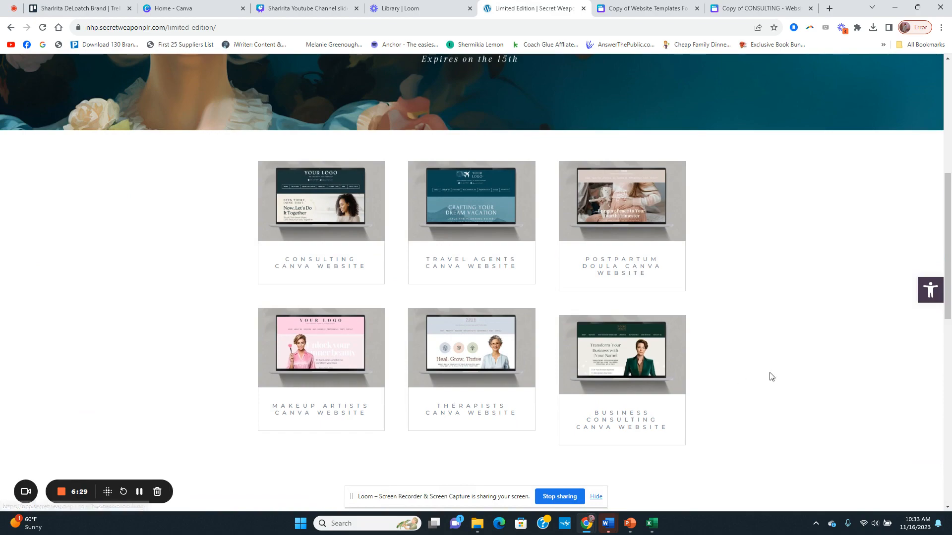
scroll(up, 3)
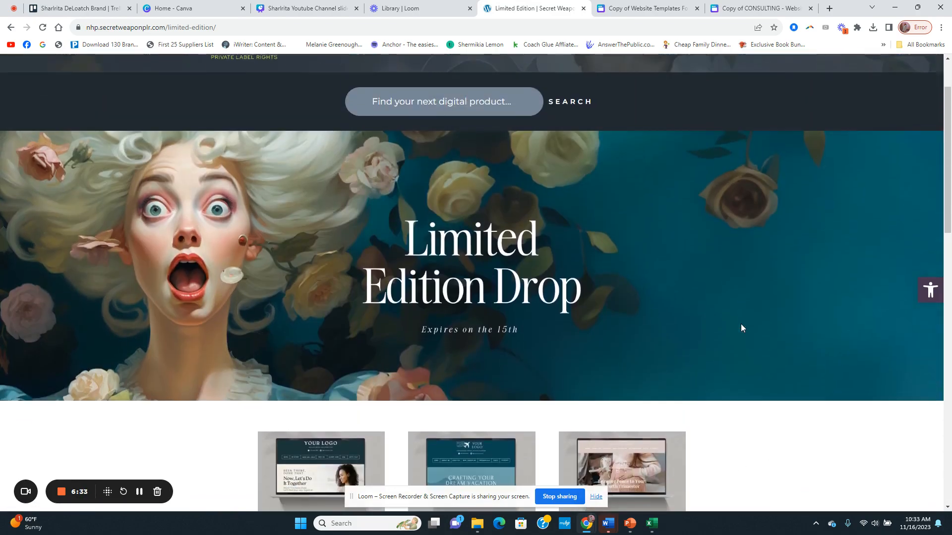
scroll(down, 3)
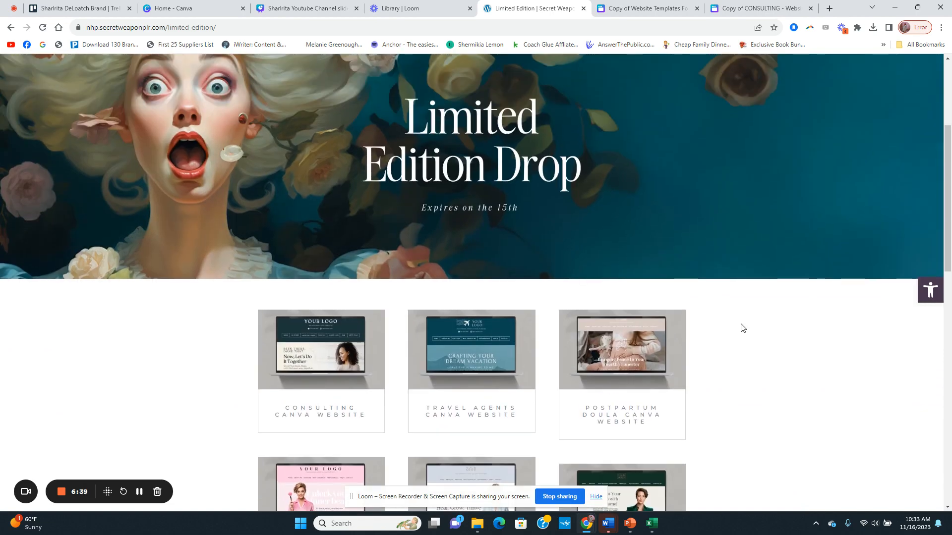
mouse_move(749, 330)
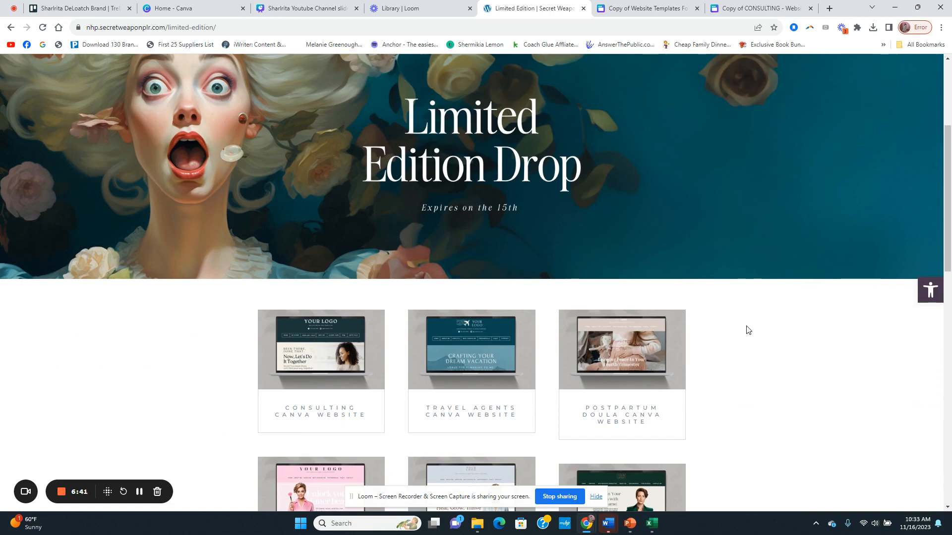
mouse_move(752, 336)
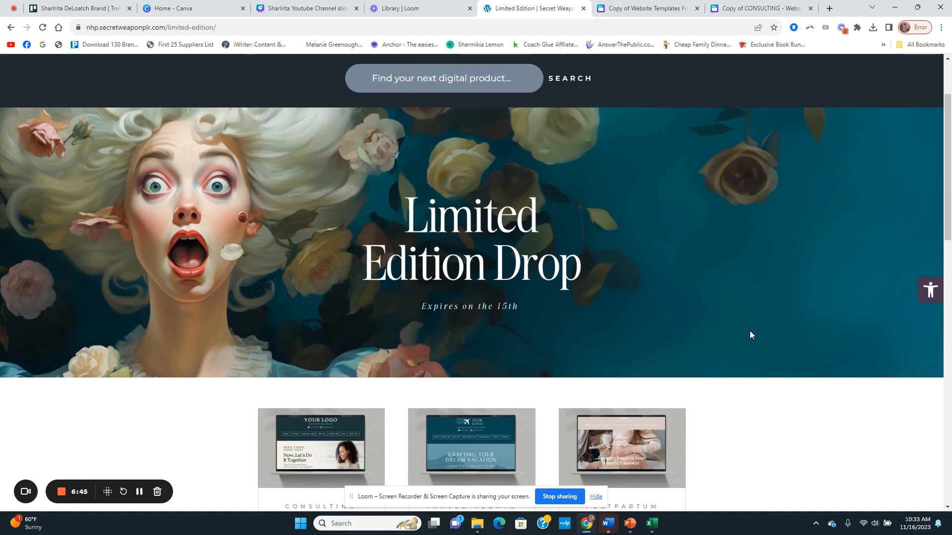
scroll(down, 3)
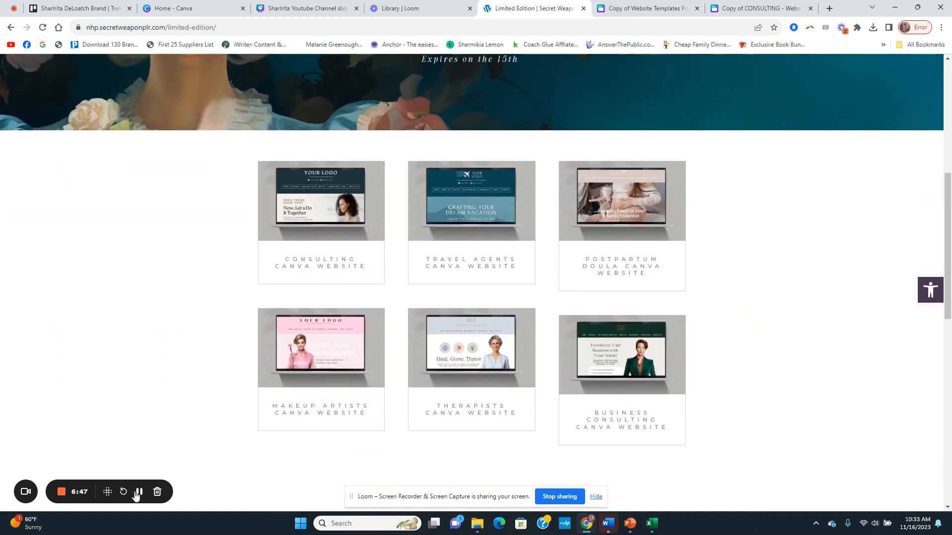